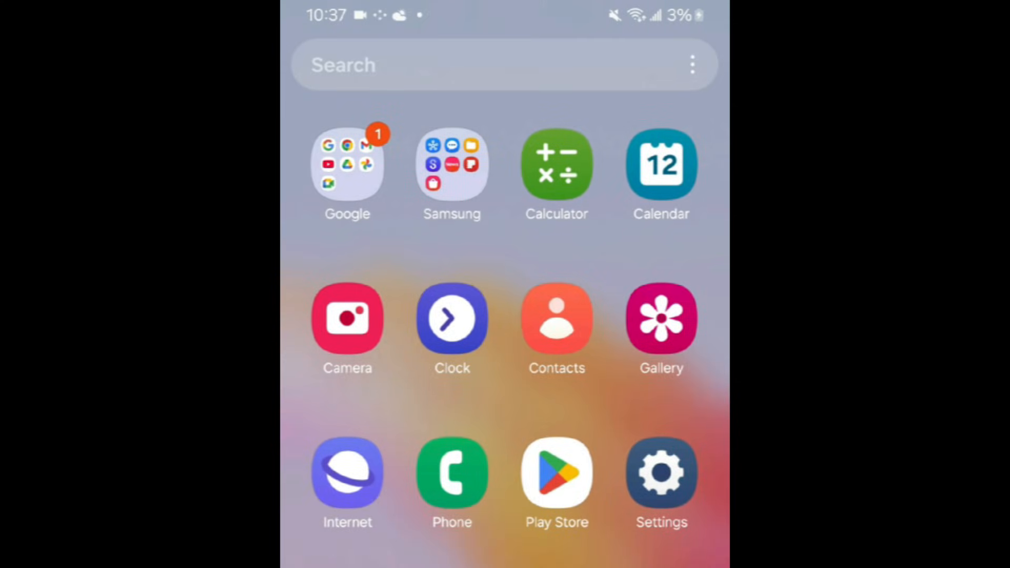
- Swipe to the app drawer's second page showing Link to Windows and Gaming Hub
scroll(left, 3)
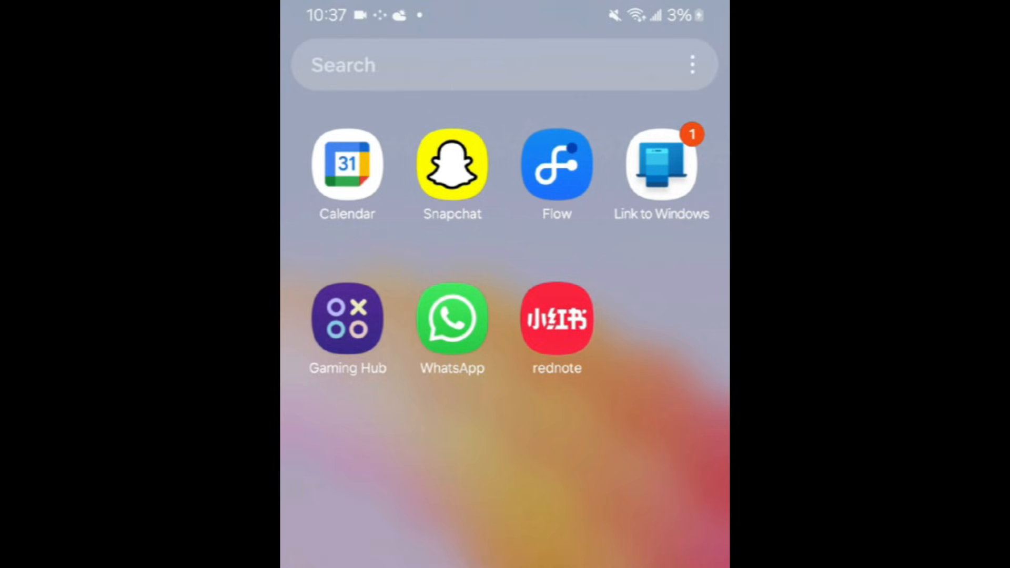
- Uninstall Link to Windows from its options menu and confirm with OK
click(660, 172)
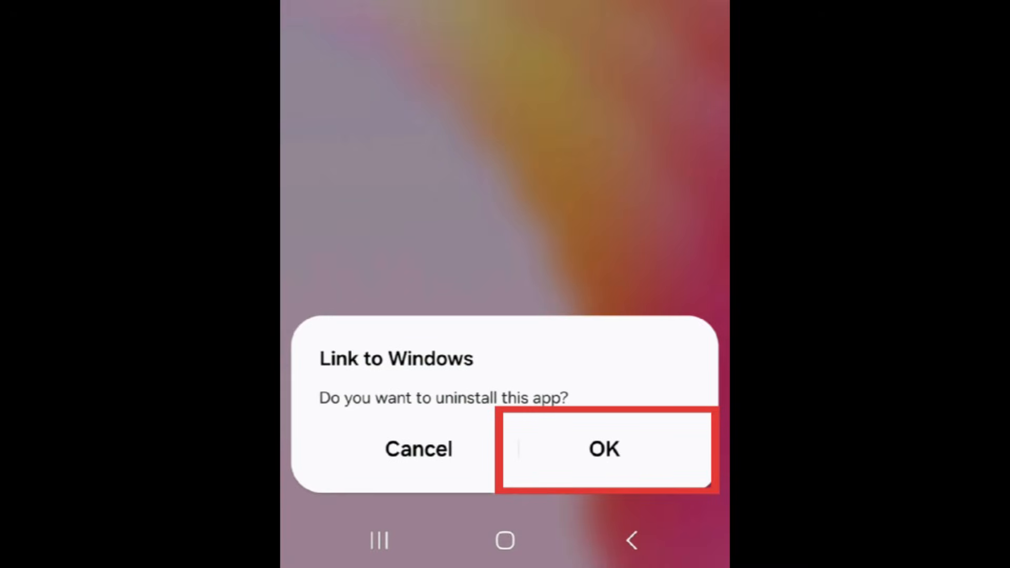
click(604, 449)
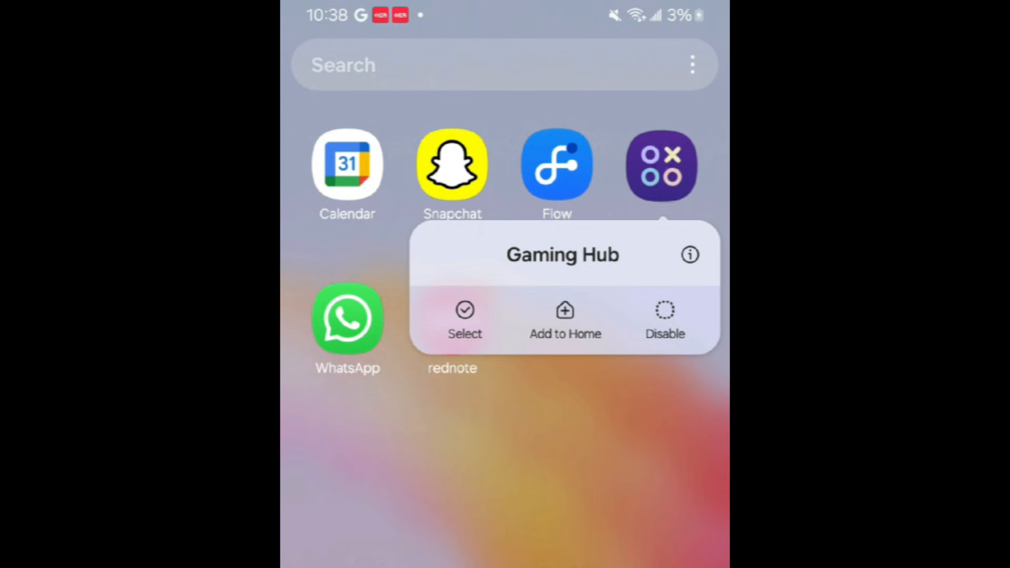
- Disable Gaming Hub, then open Phone's options menu to confirm it lacks Uninstall
click(665, 321)
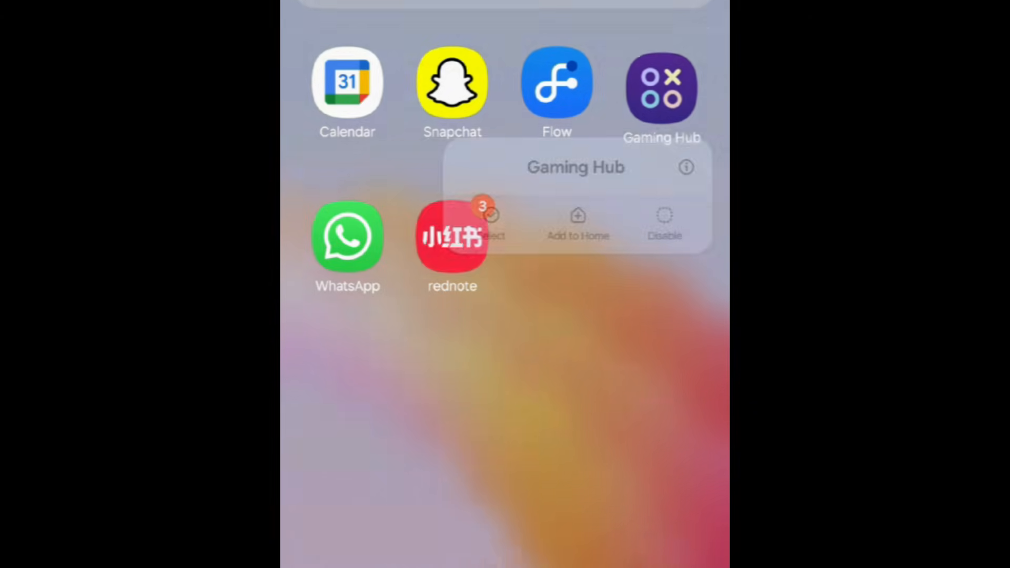
click(664, 222)
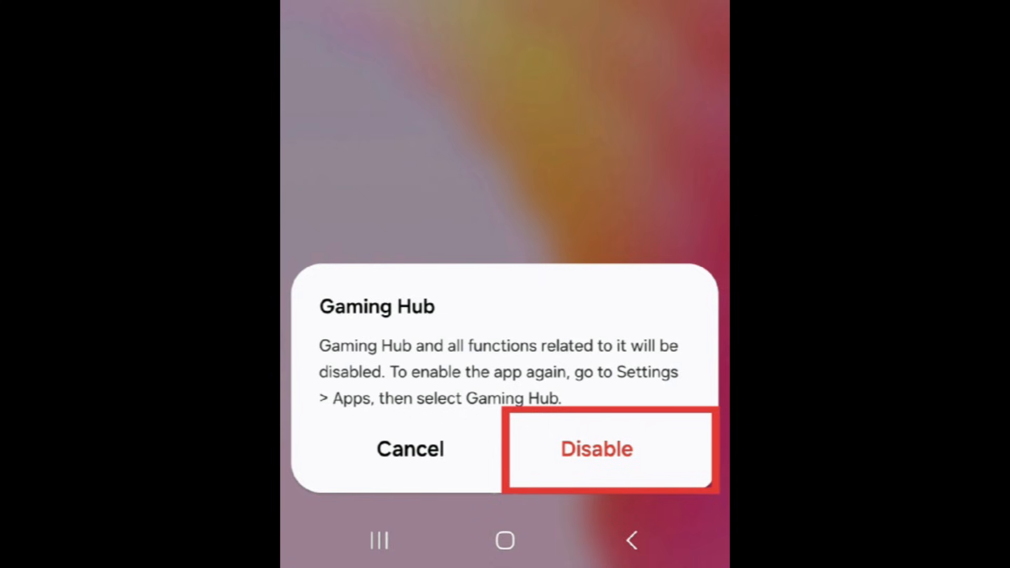
click(595, 448)
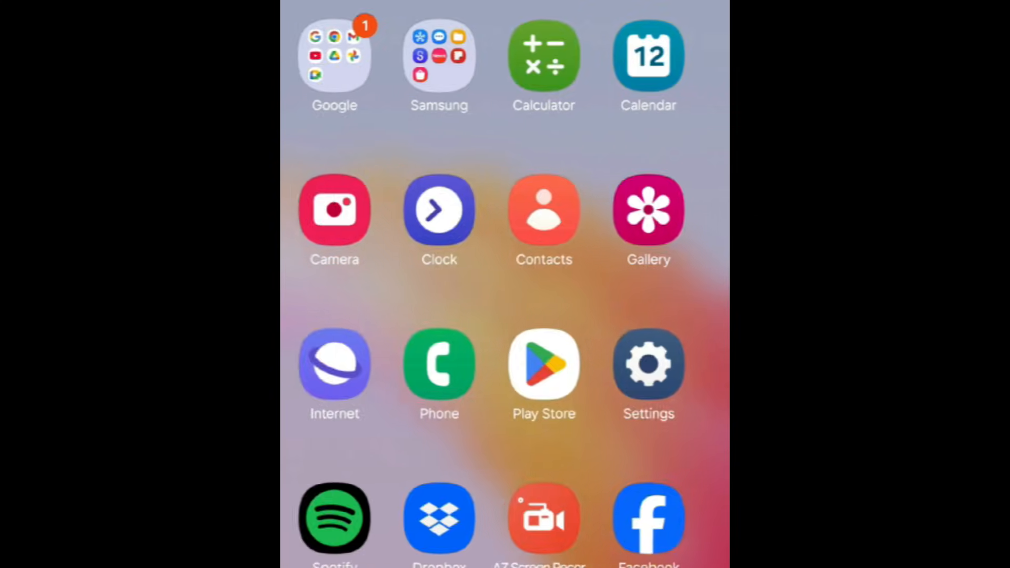
click(452, 367)
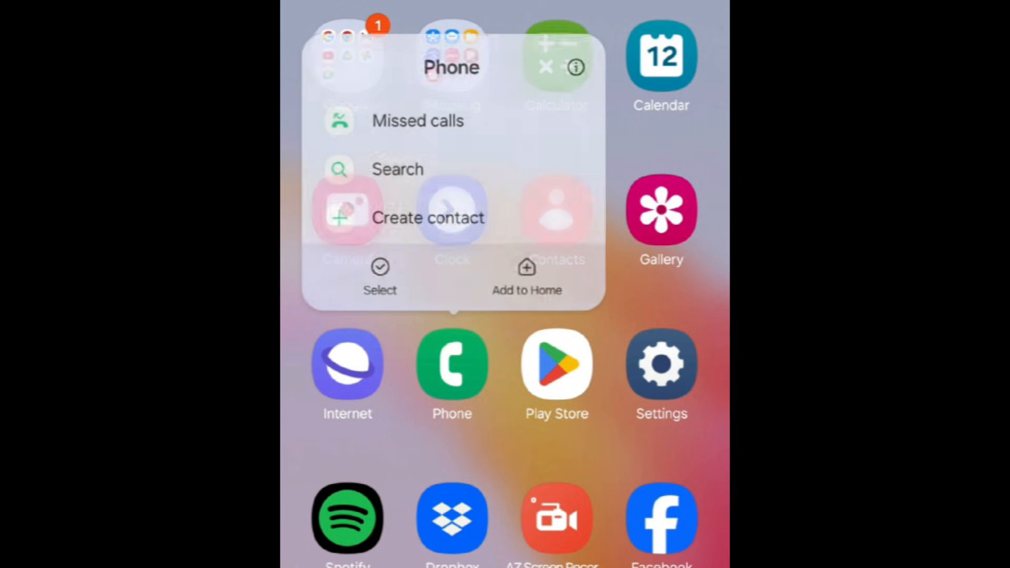